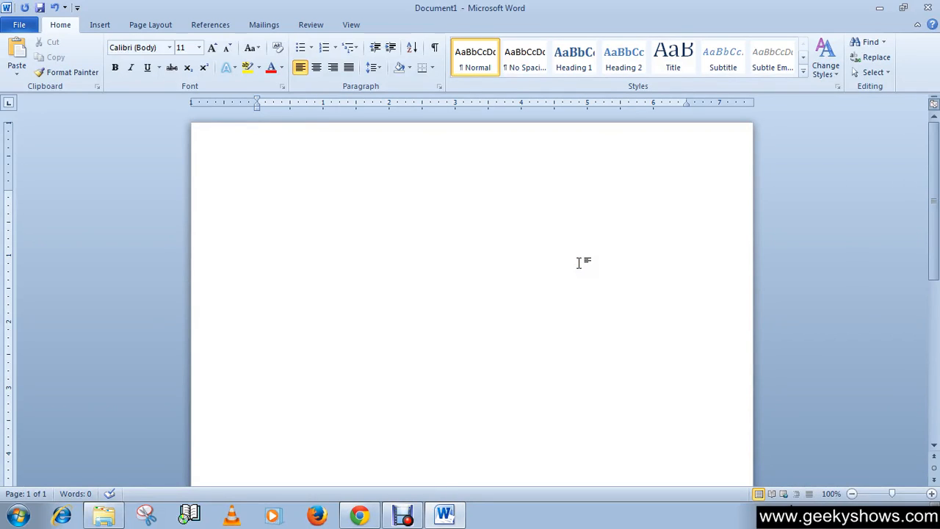
- Switch the ribbon to the Page Layout options for the blank document
left_click(257, 194)
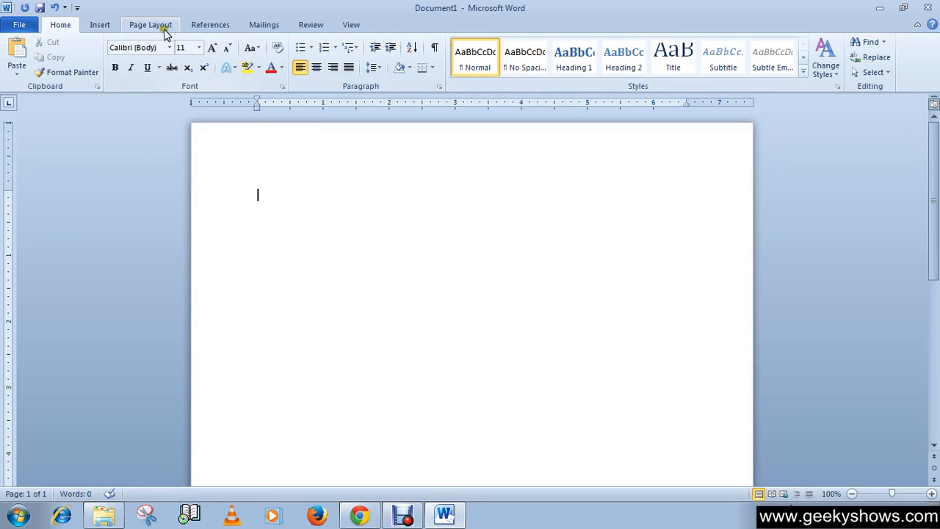
left_click(149, 23)
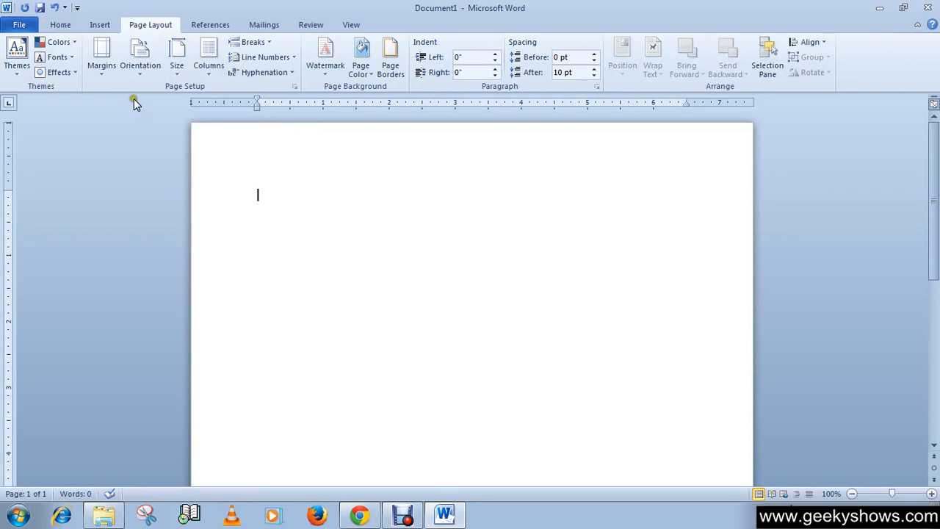
mouse_move(176, 56)
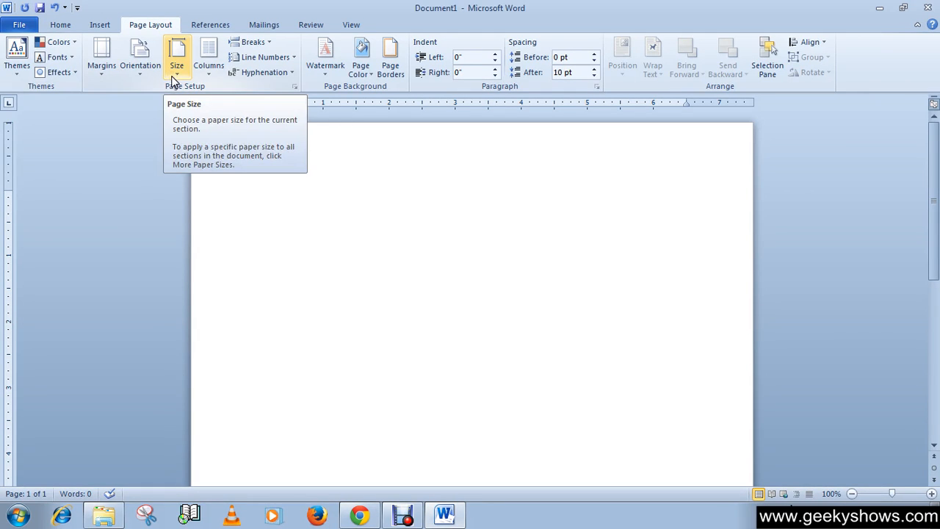
mouse_move(153, 94)
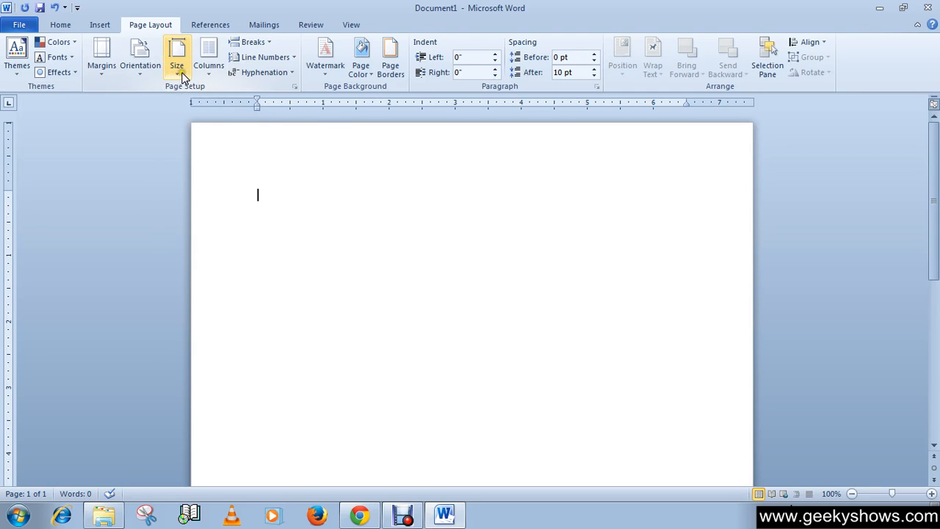
- Choose More Paper Sizes from the Size list to reach the Page Setup dialog
left_click(177, 55)
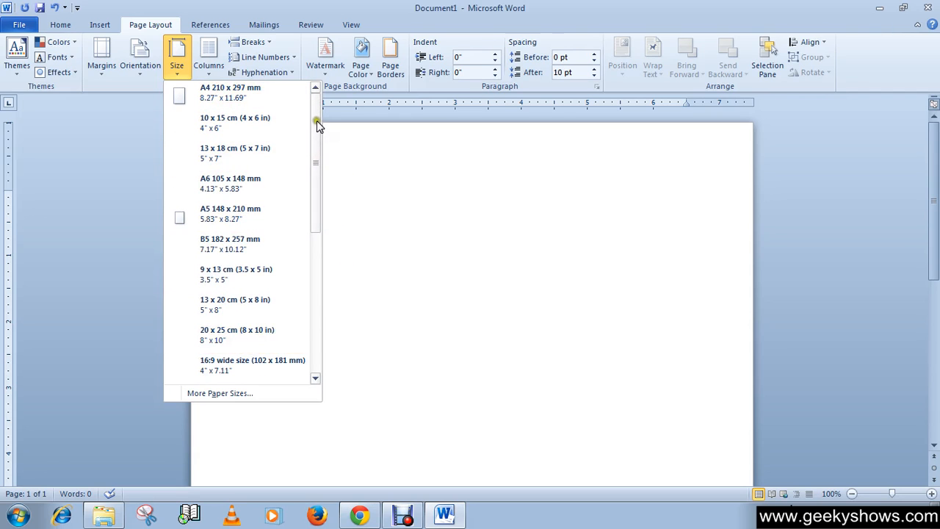
left_click_drag(315, 120, 314, 272)
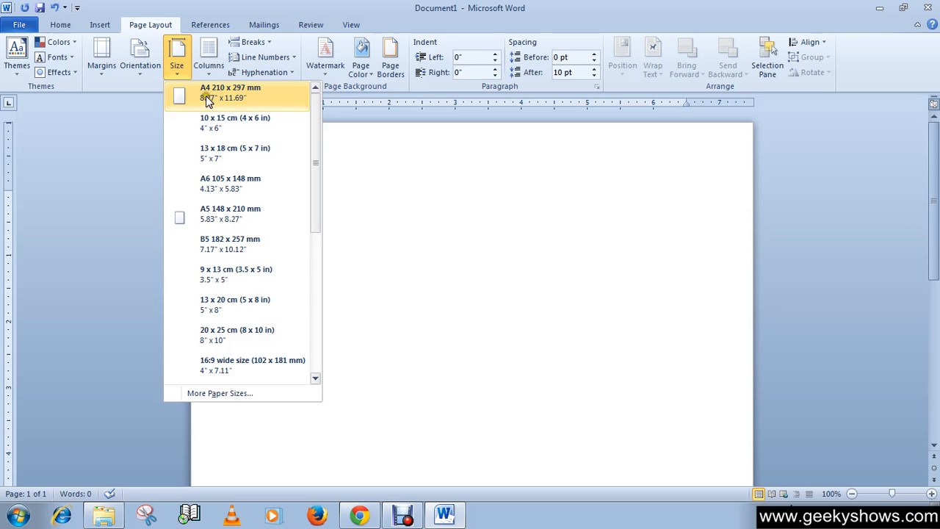
mouse_move(233, 110)
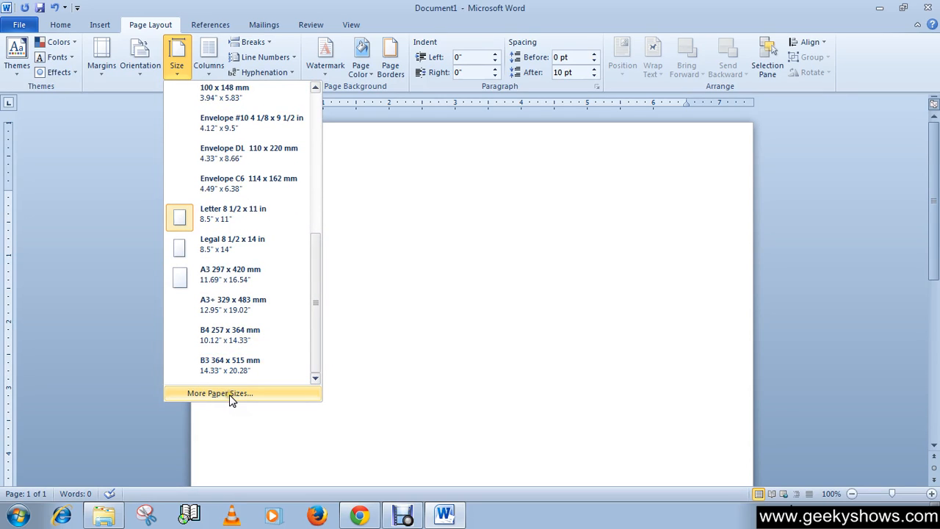
left_click(221, 393)
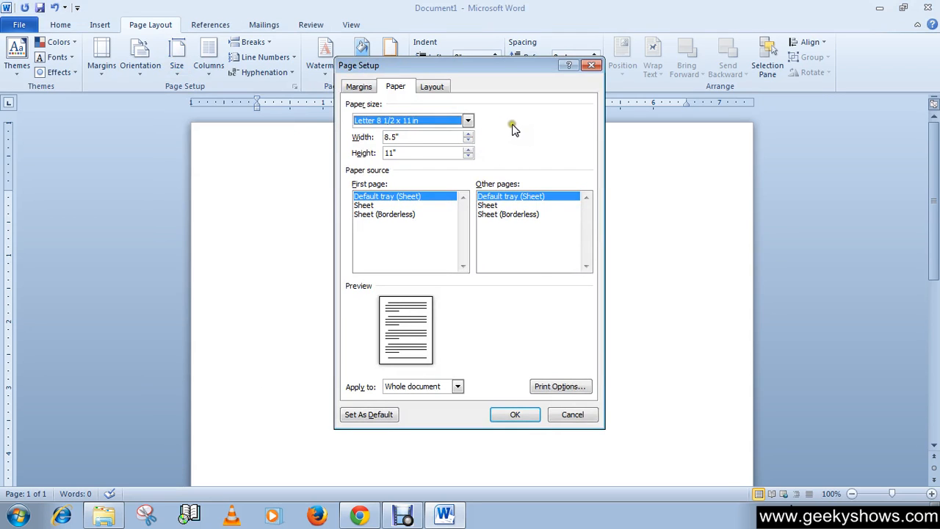
- Confirm the Letter 8.5 × 11 in width and height and accept the Page Setup
left_click(467, 120)
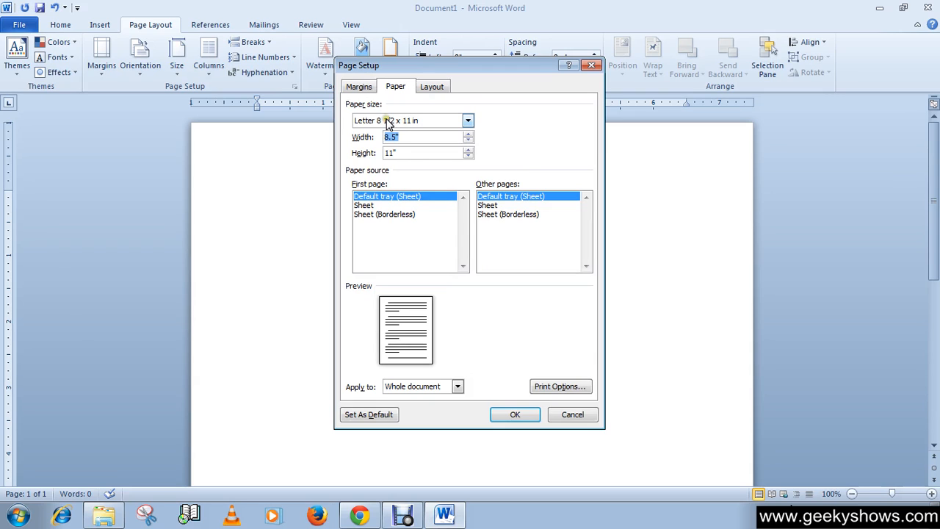
mouse_move(389, 122)
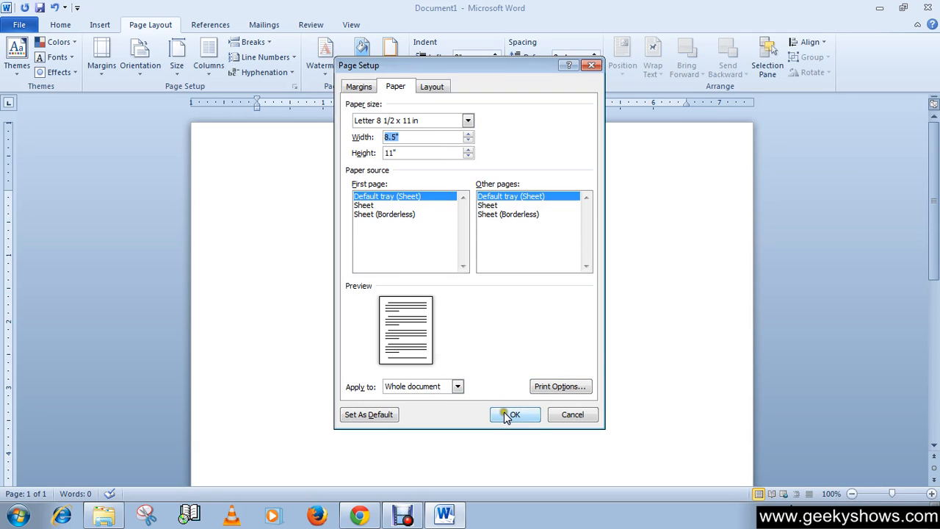
left_click(514, 414)
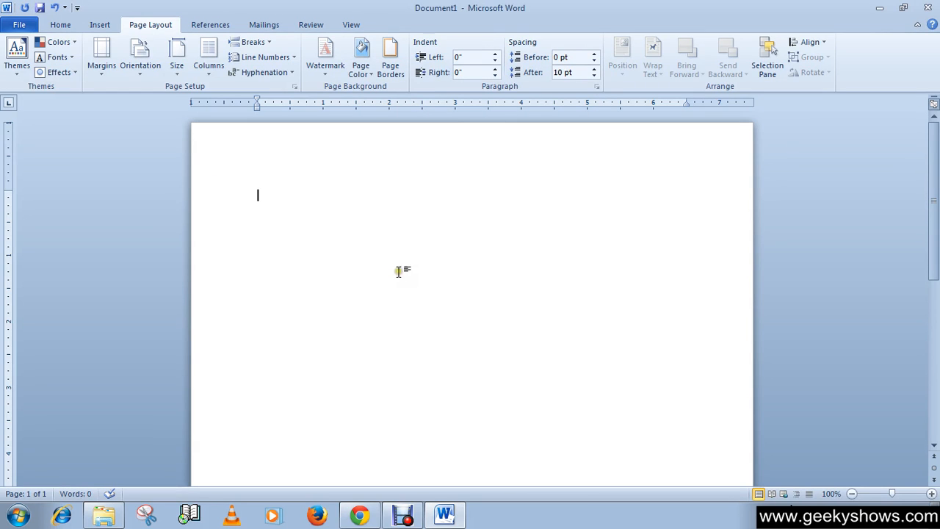